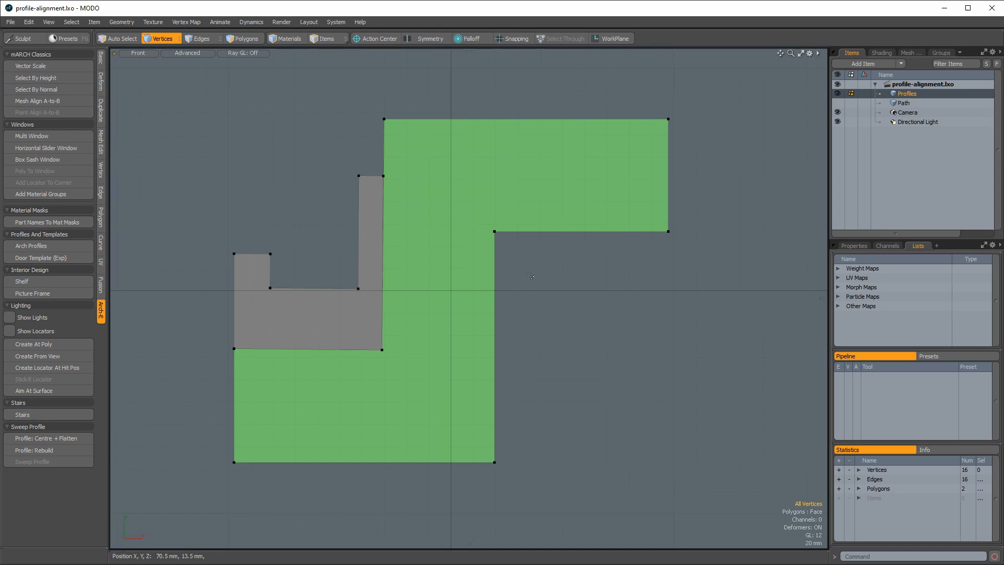
pyautogui.moveTo(524, 264)
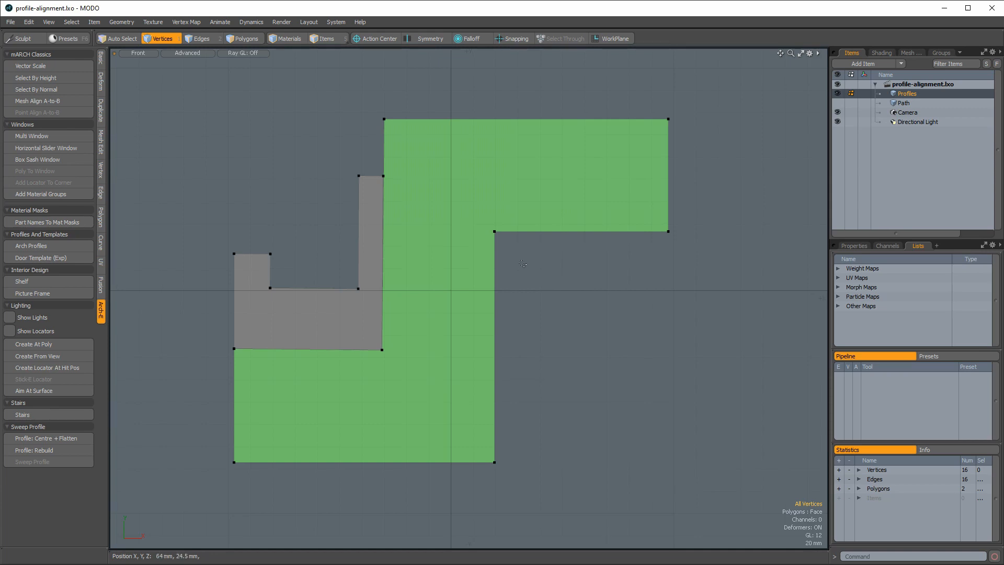
# - Pick the two vertices on the lower edge of the green profile's upper-right arm
pyautogui.click(494, 231)
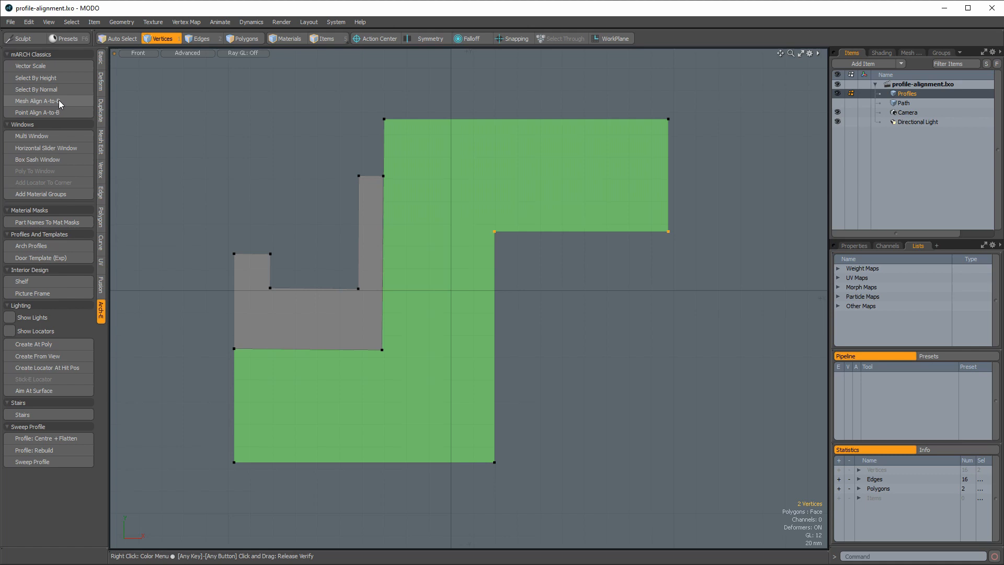
# - Align the profile's step corner to the origin with Move Target Point to Origin, hiding the grid
pyautogui.click(37, 100)
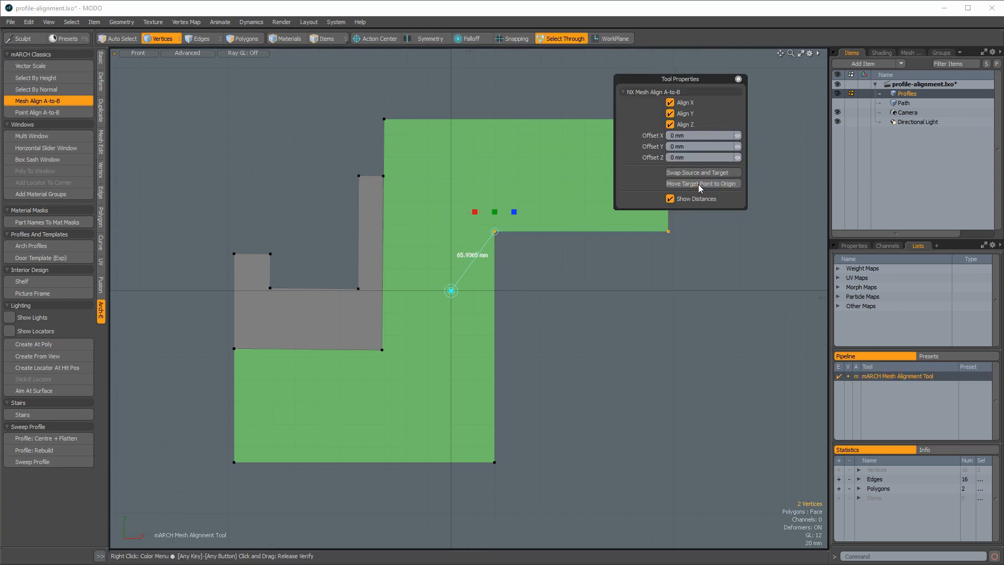
pyautogui.click(701, 184)
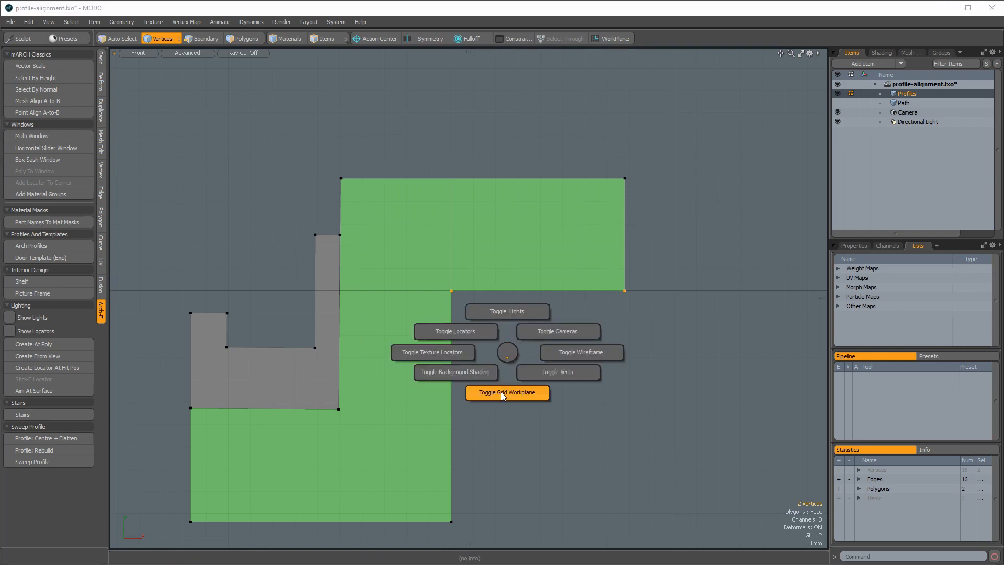
pyautogui.click(507, 392)
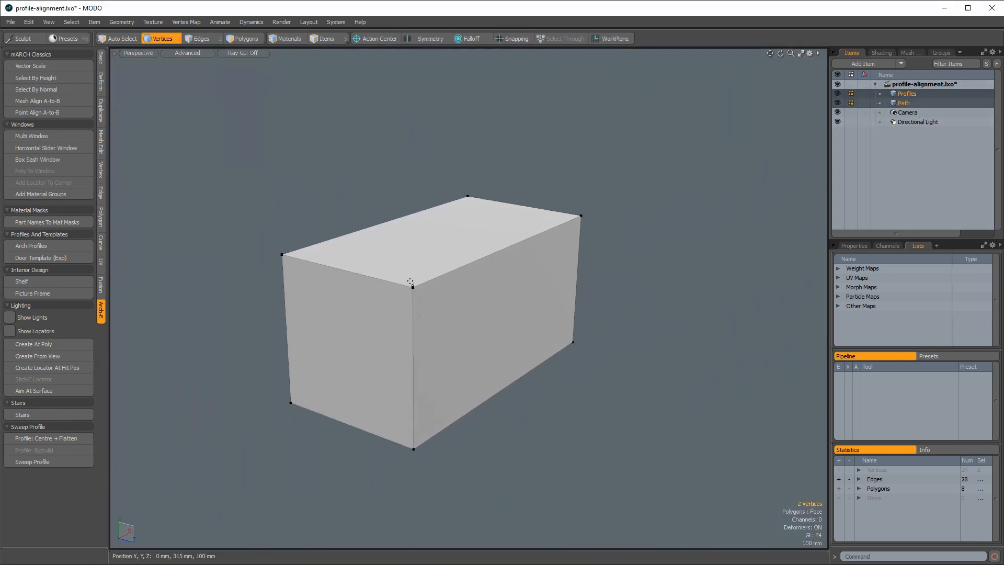
# - Select the box's four top corners and run Sweep Profile along them
pyautogui.click(280, 254)
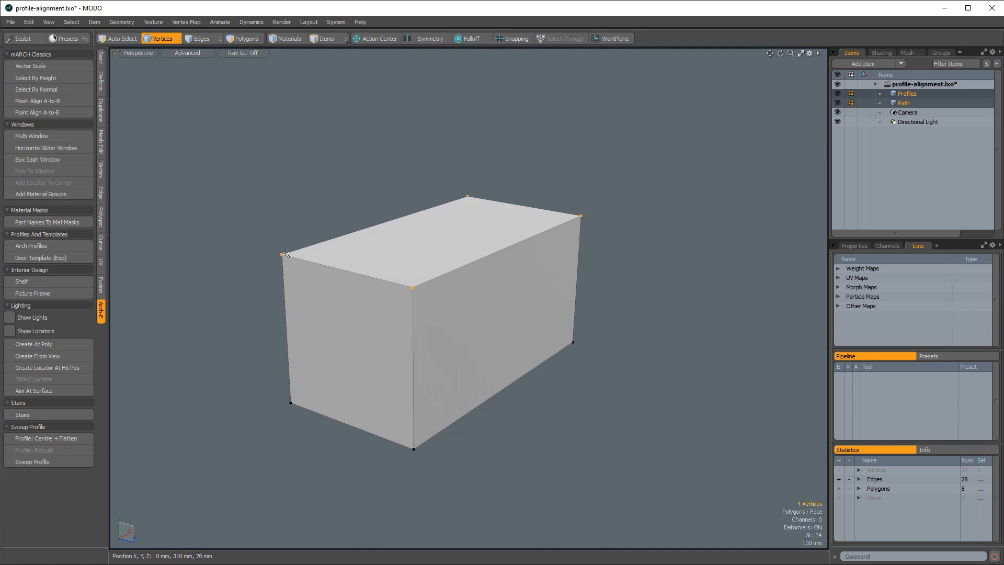
pyautogui.click(32, 462)
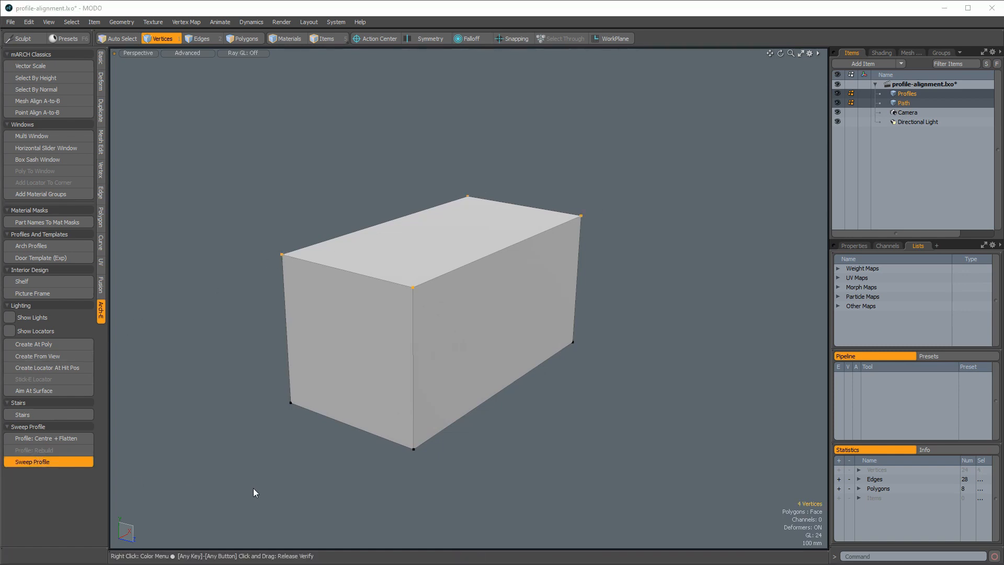
pyautogui.click(32, 462)
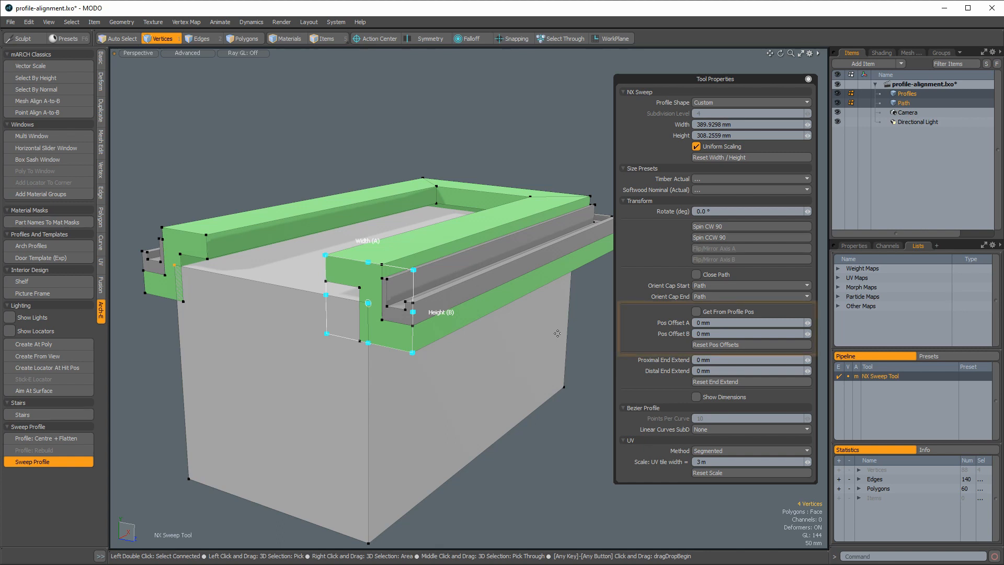
# - Enable Get From Profile Pos so the sweep offsets come from the profile's position
pyautogui.click(751, 322)
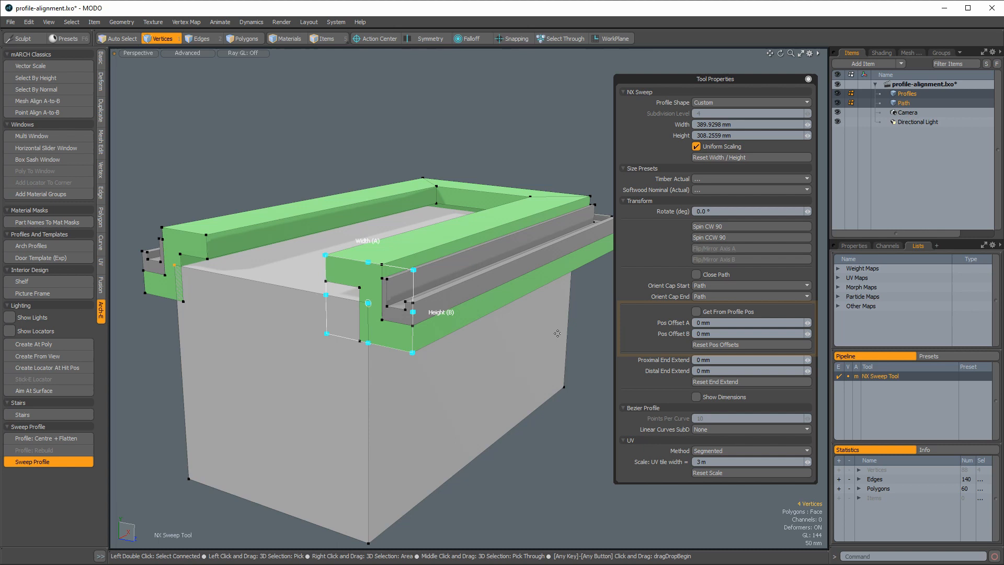
pyautogui.click(697, 311)
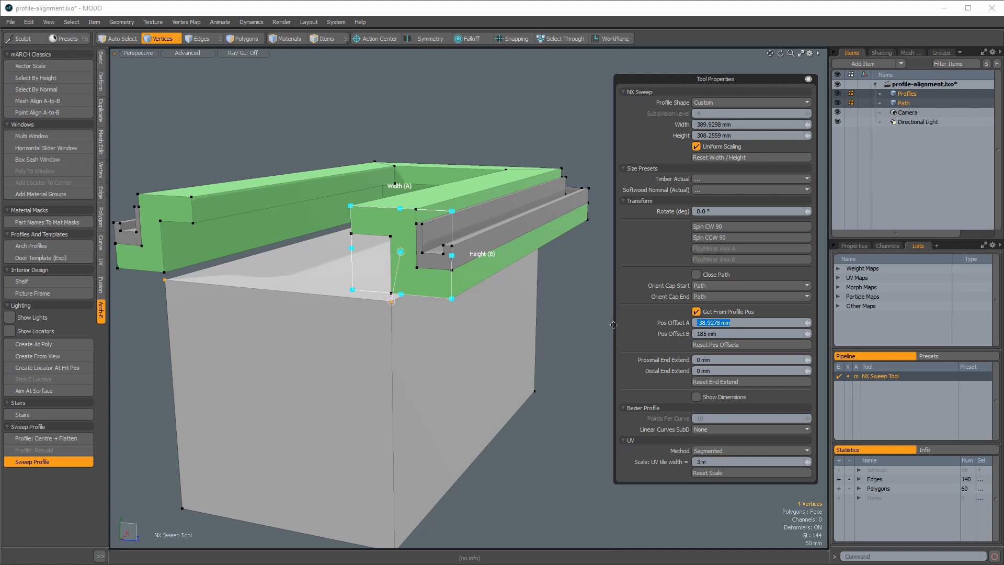
# - Set Pos Offset A to -100 mm, then re-enable Get From Profile Pos (-38.9278, -53.2189 mm)
pyautogui.write('-100 mm')
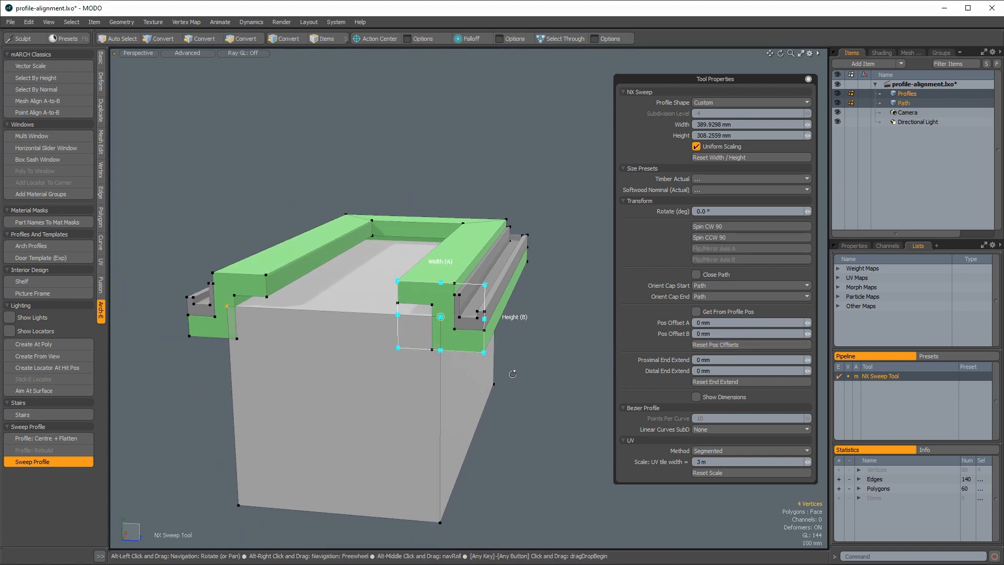
pyautogui.click(688, 311)
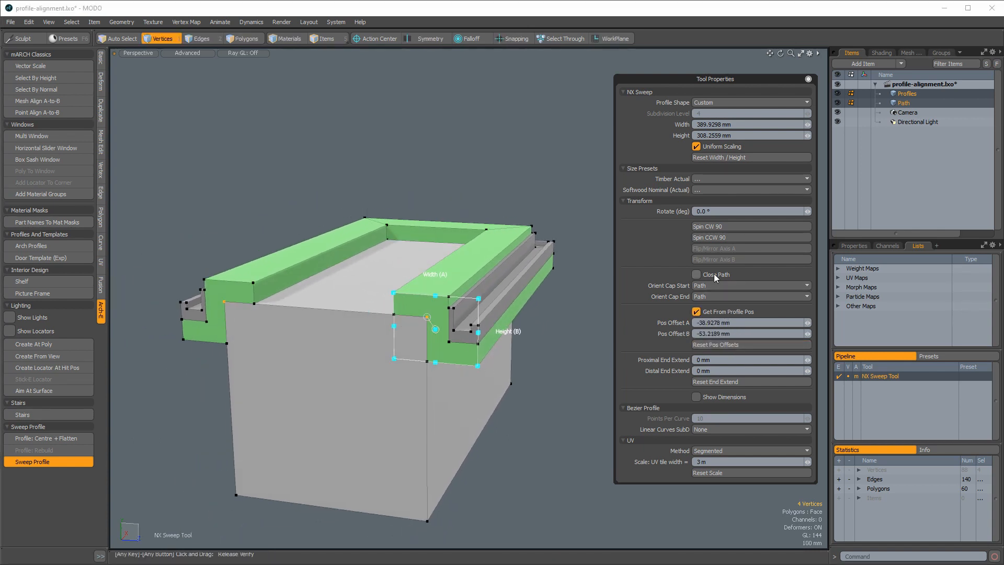